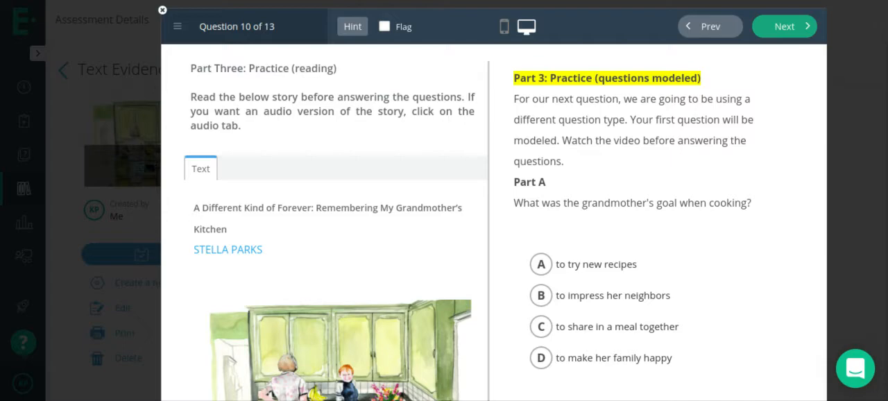
pyautogui.moveTo(608, 293)
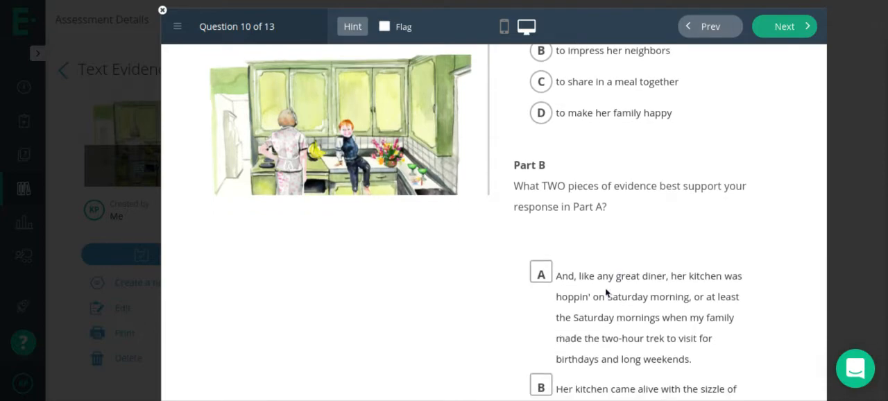
# Step: Scroll down through the passage and question to reach the Part B evidence choices
pyautogui.scroll(-3)
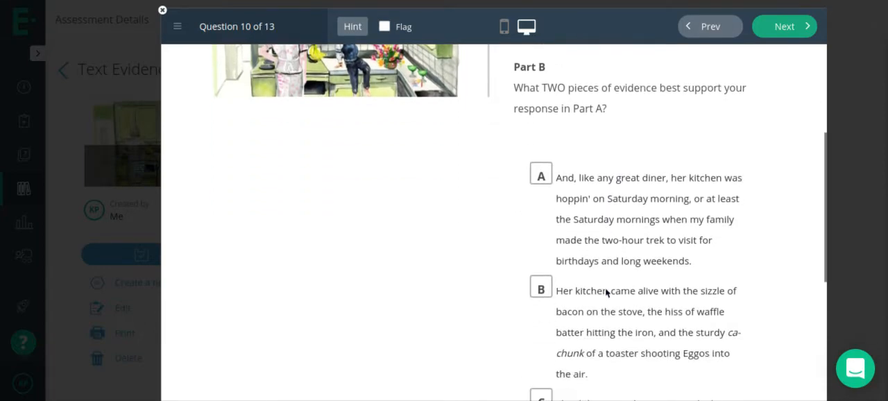
pyautogui.scroll(-3)
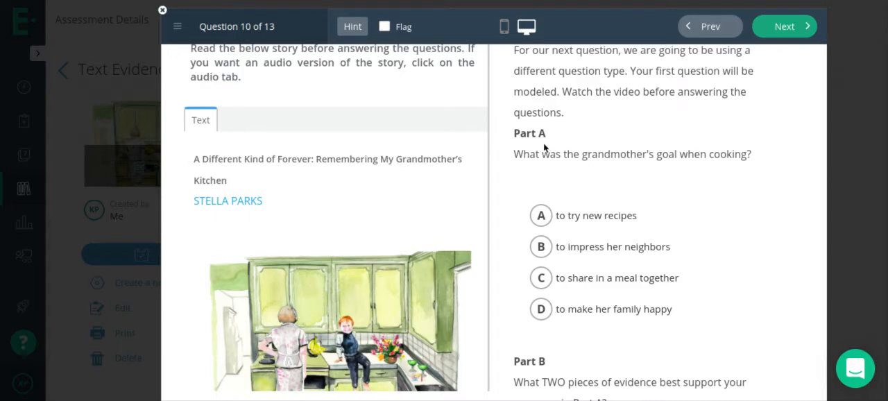
pyautogui.moveTo(749, 169)
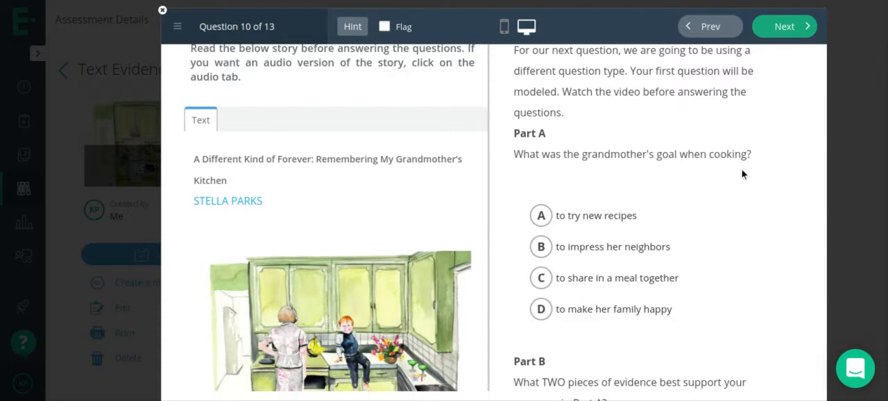
pyautogui.moveTo(511, 318)
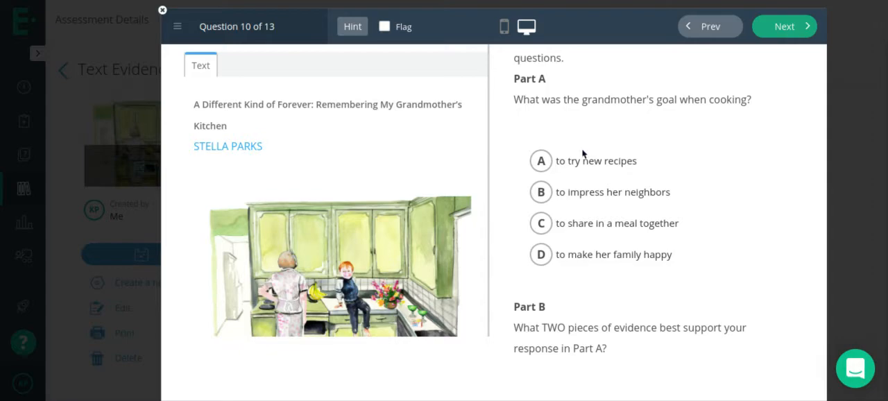
pyautogui.scroll(-3)
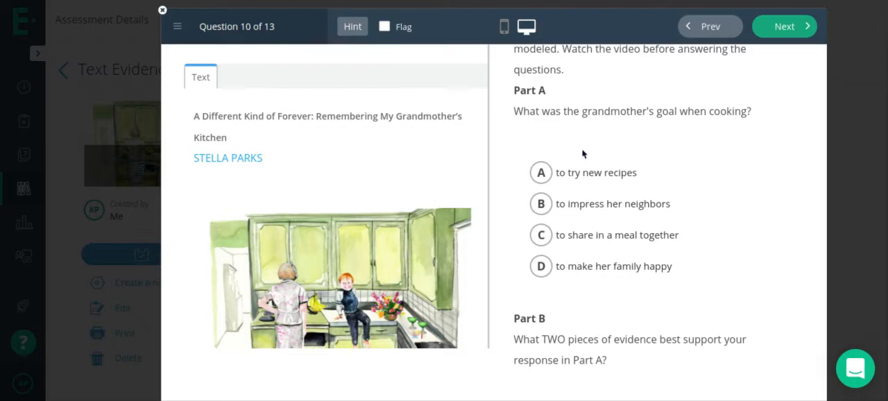
pyautogui.scroll(-3)
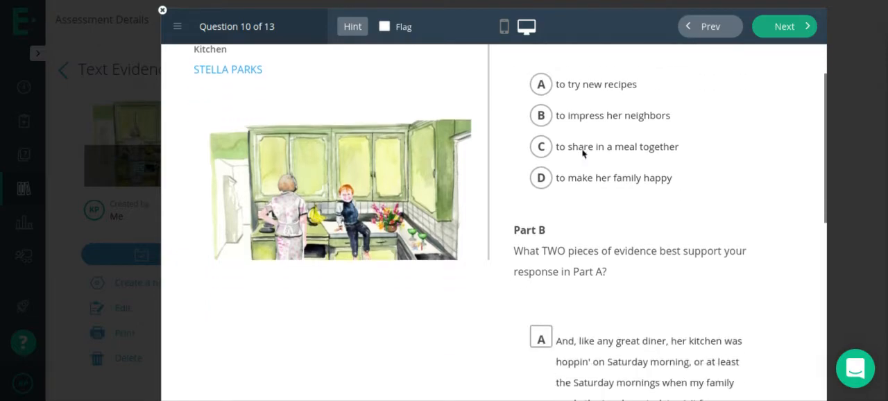
pyautogui.scroll(-3)
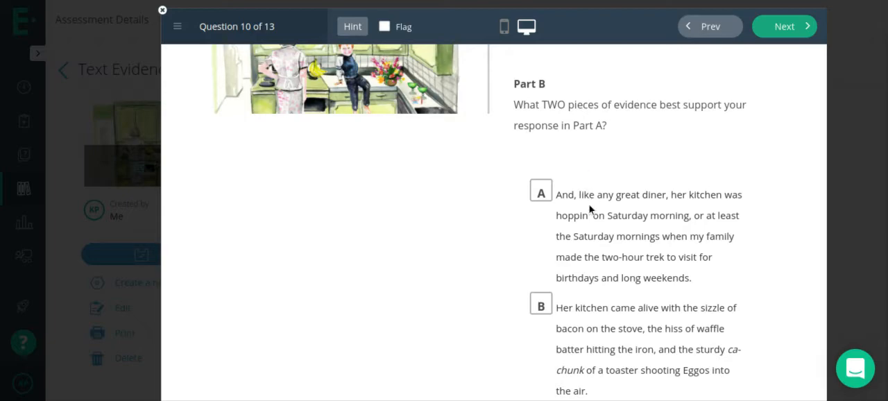
pyautogui.moveTo(599, 236)
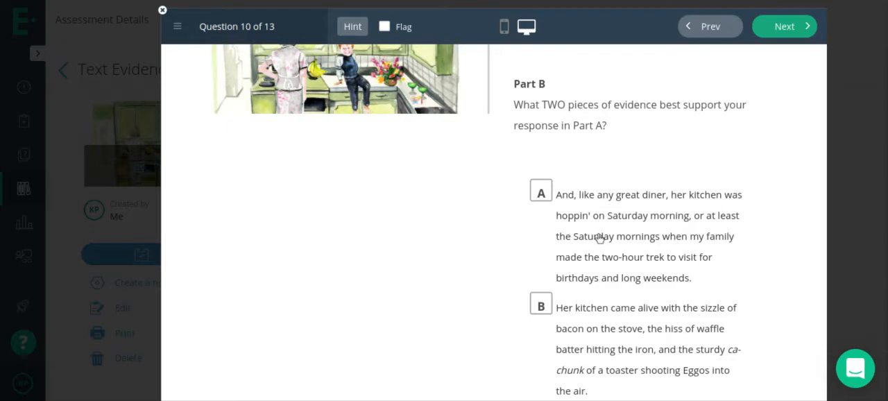
pyautogui.moveTo(765, 309)
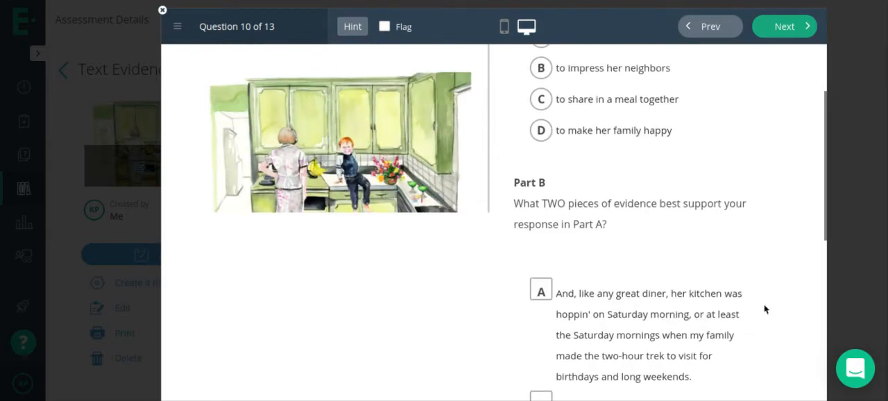
pyautogui.scroll(-3)
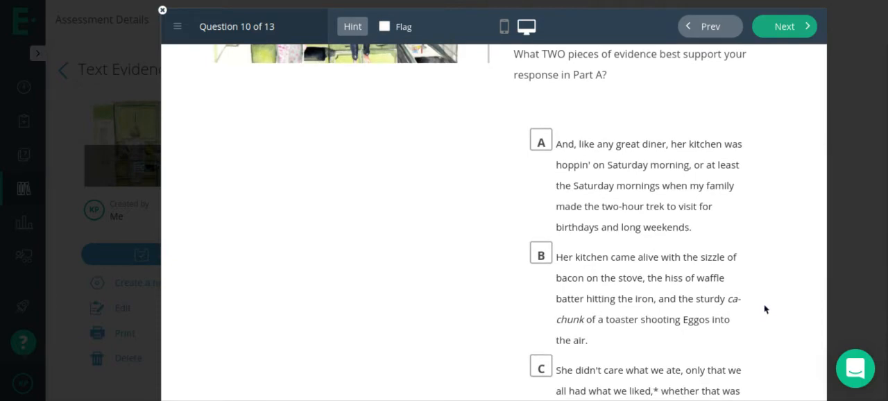
pyautogui.scroll(-3)
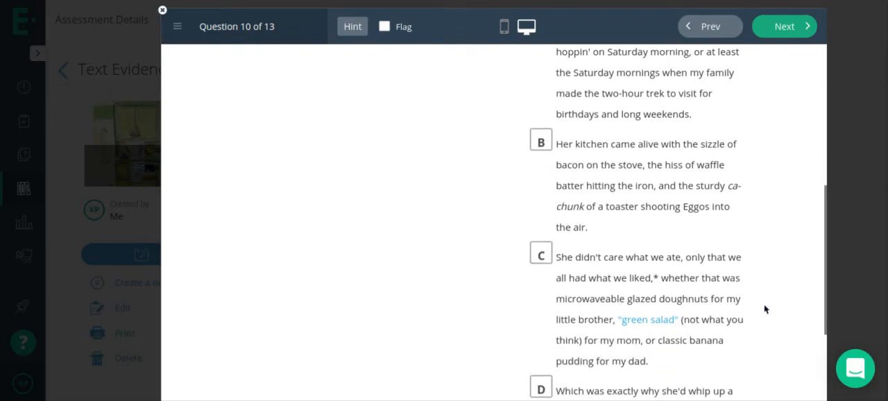
pyautogui.scroll(-3)
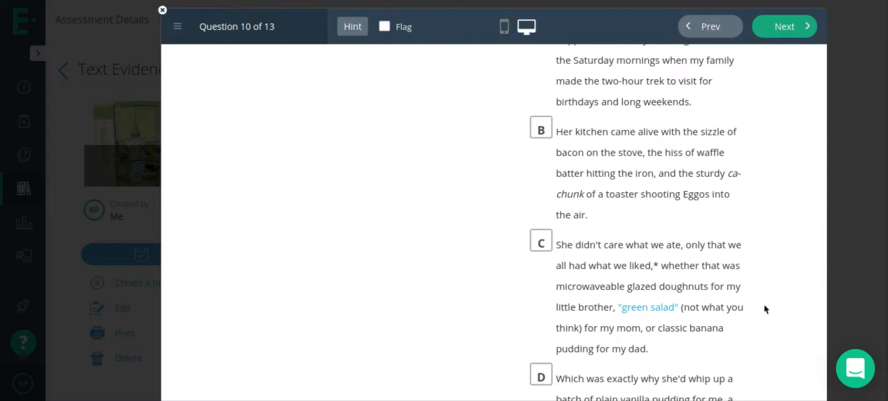
pyautogui.scroll(-3)
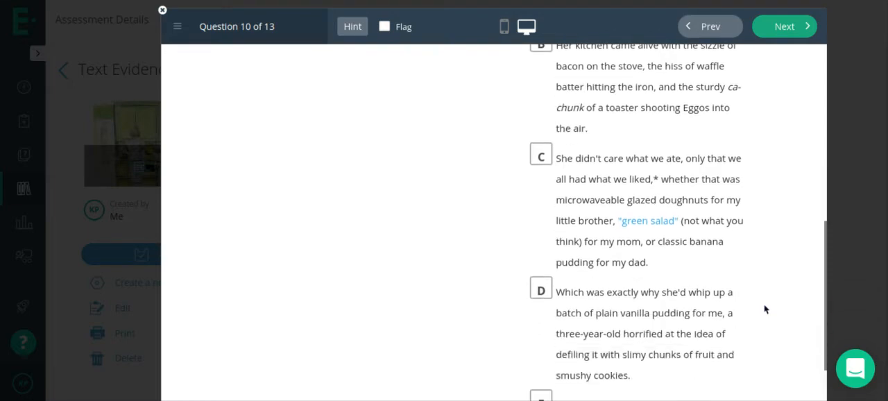
pyautogui.scroll(-3)
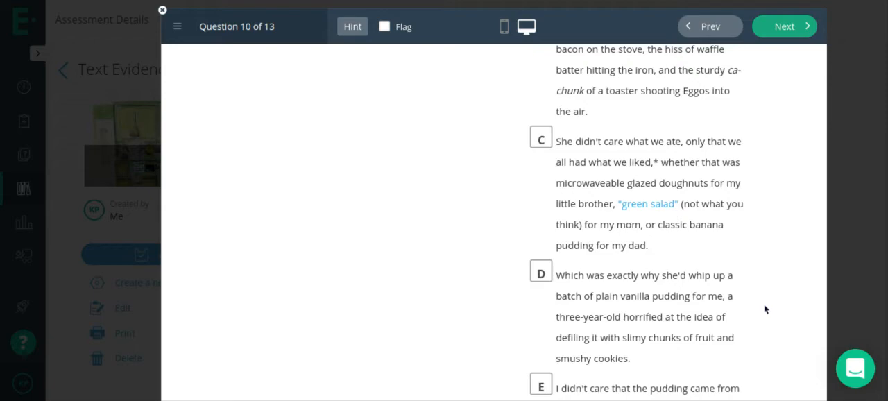
pyautogui.moveTo(651, 155)
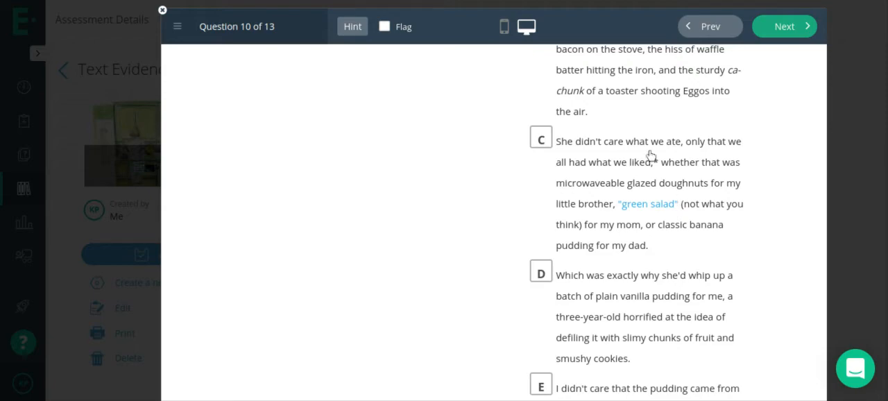
# Step: Select evidence choices C and D as the passages supporting the Part A answer
pyautogui.click(541, 138)
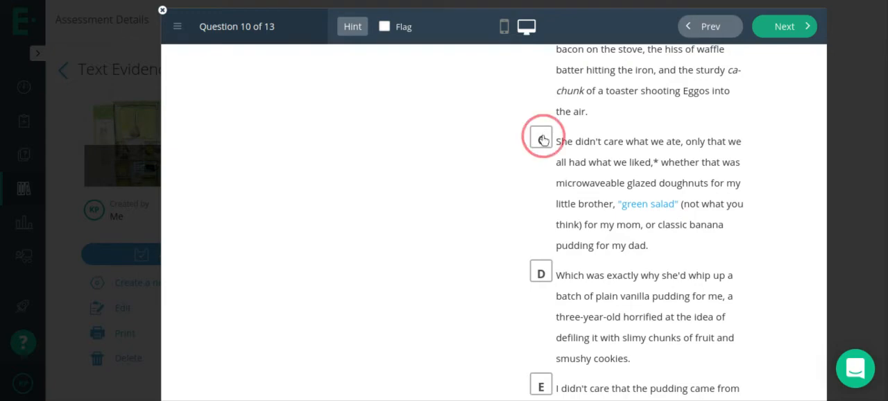
pyautogui.click(541, 137)
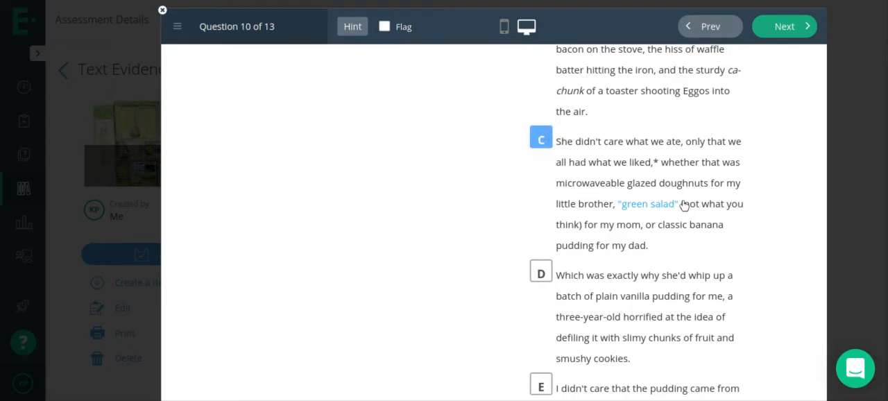
pyautogui.scroll(-3)
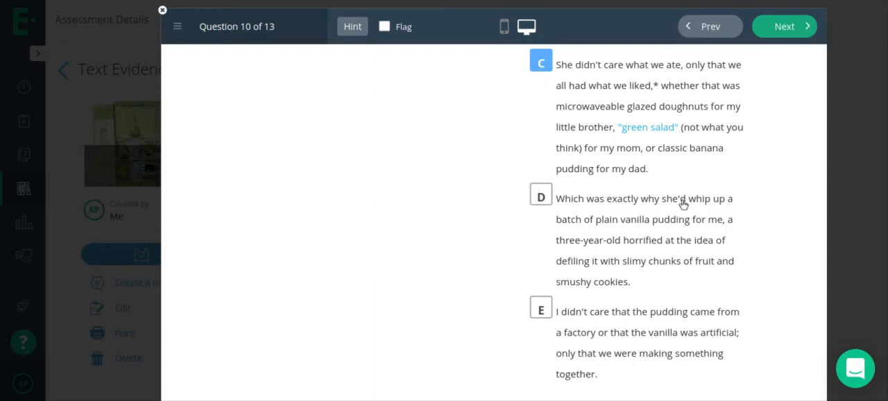
pyautogui.moveTo(716, 249)
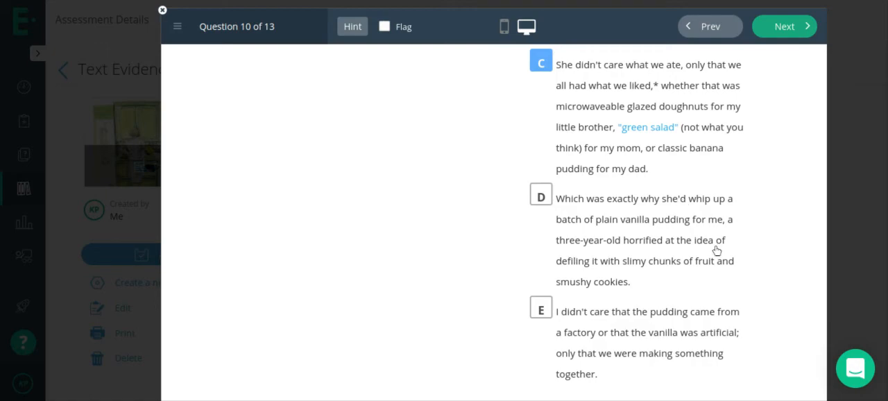
pyautogui.moveTo(573, 286)
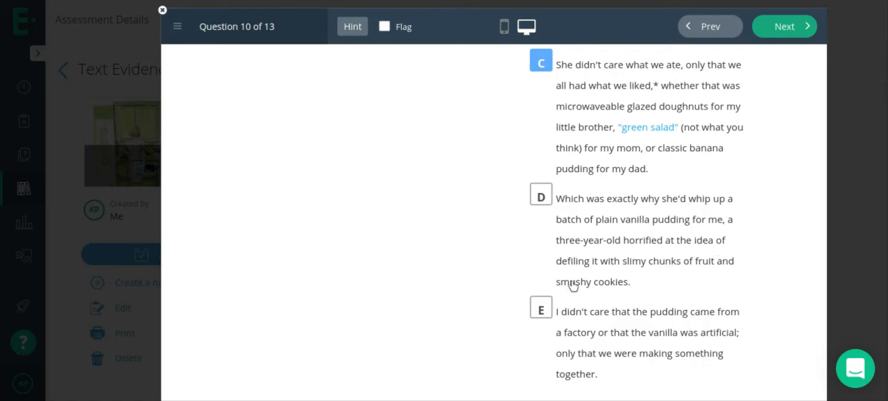
pyautogui.scroll(-3)
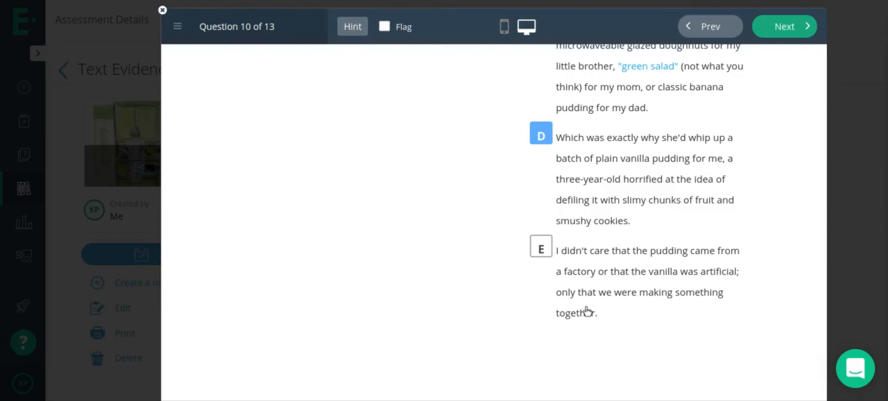
pyautogui.moveTo(817, 304)
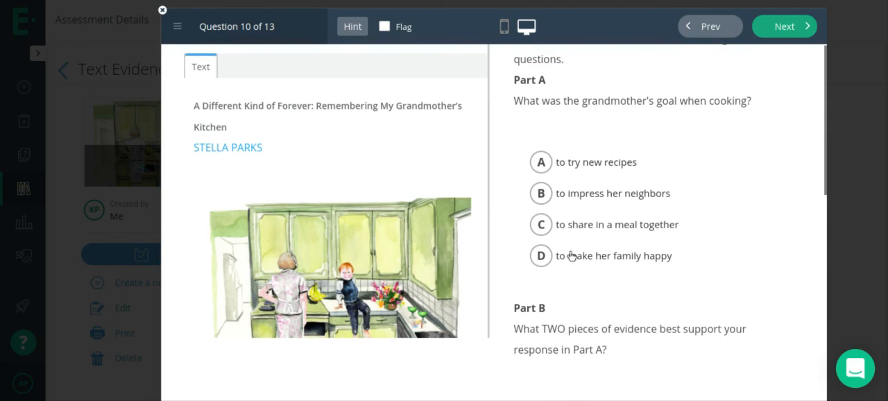
pyautogui.moveTo(564, 162)
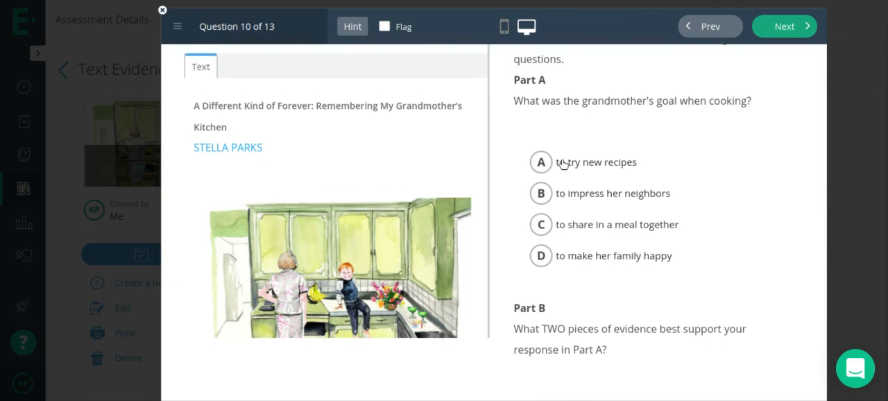
pyautogui.moveTo(572, 205)
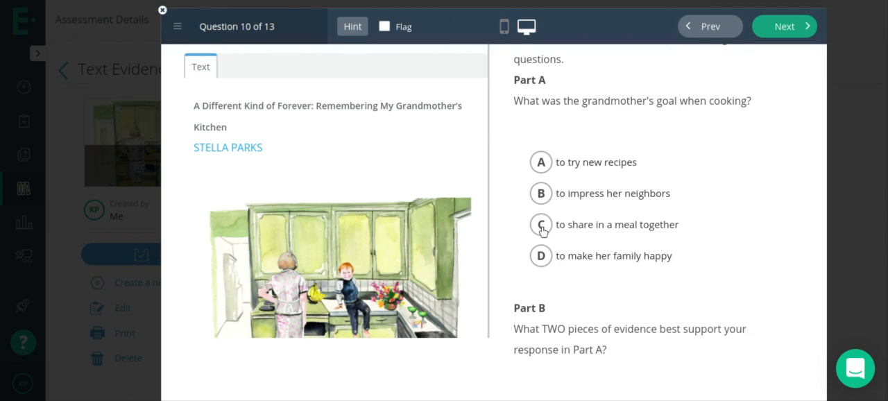
pyautogui.moveTo(645, 238)
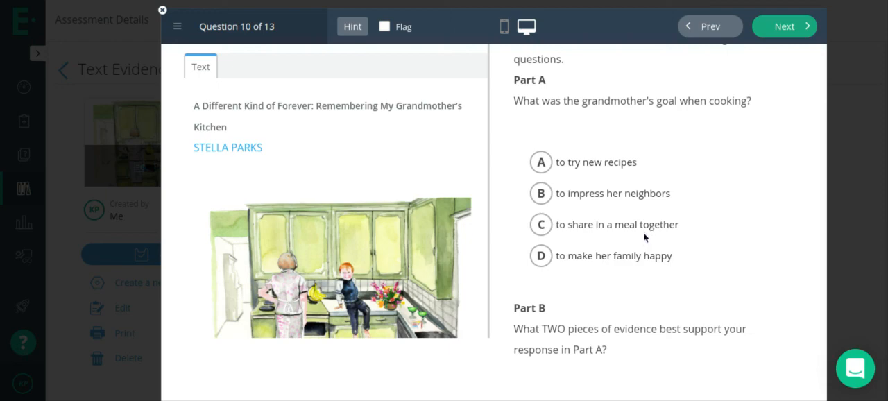
pyautogui.moveTo(606, 269)
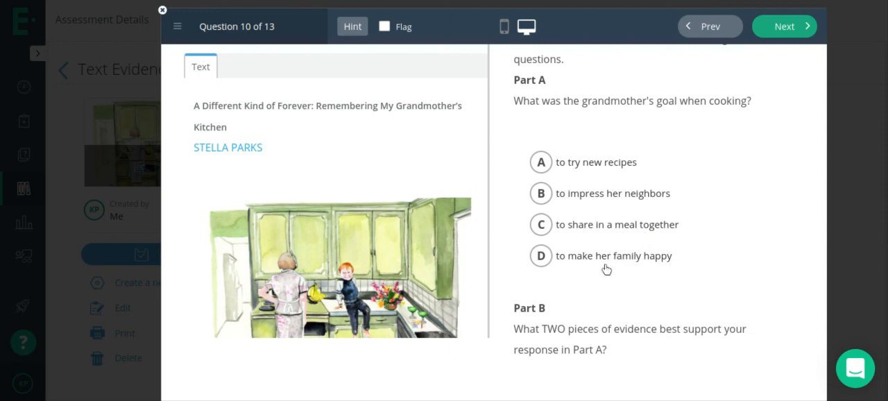
# Step: Select D, 'to make her family happy', as the Part A answer
pyautogui.click(541, 256)
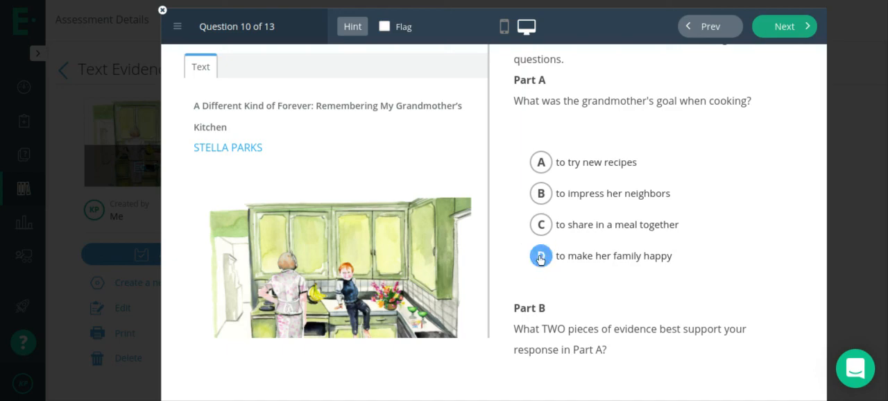
pyautogui.click(541, 255)
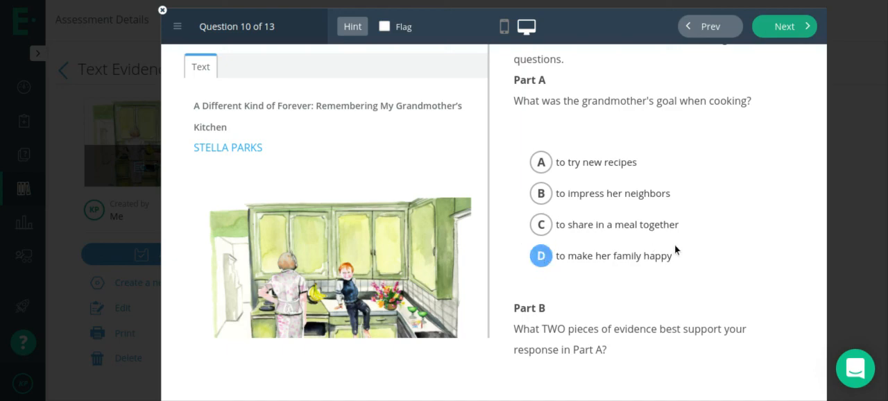
pyautogui.scroll(-3)
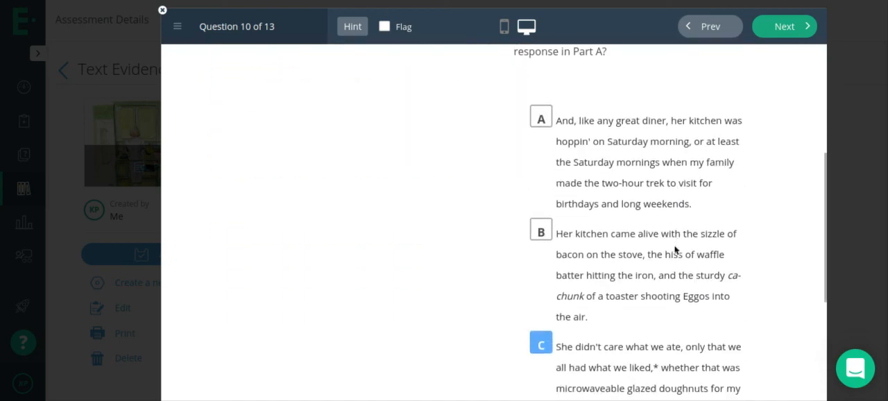